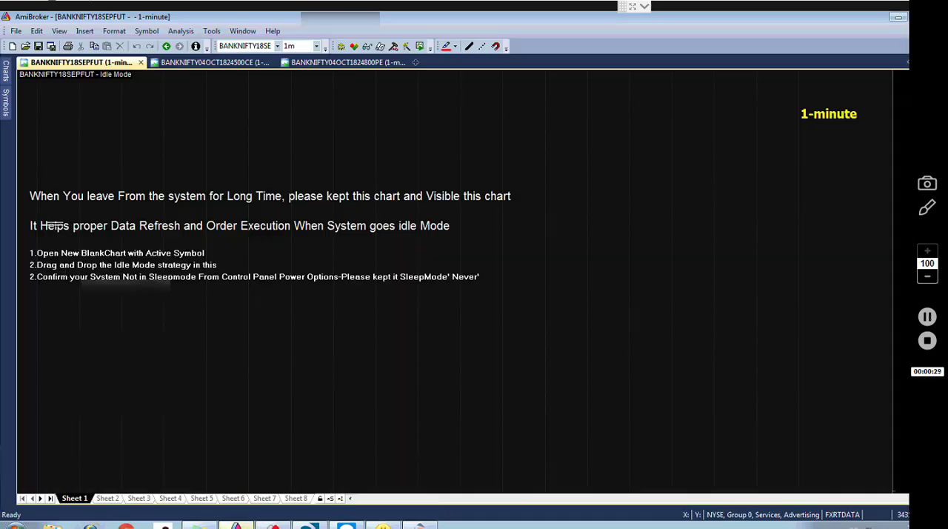
- Switch to the BankNifty call option (CE) chart showing its buy signal and range lines
{"action": "left_click", "coordinate": [210, 63]}
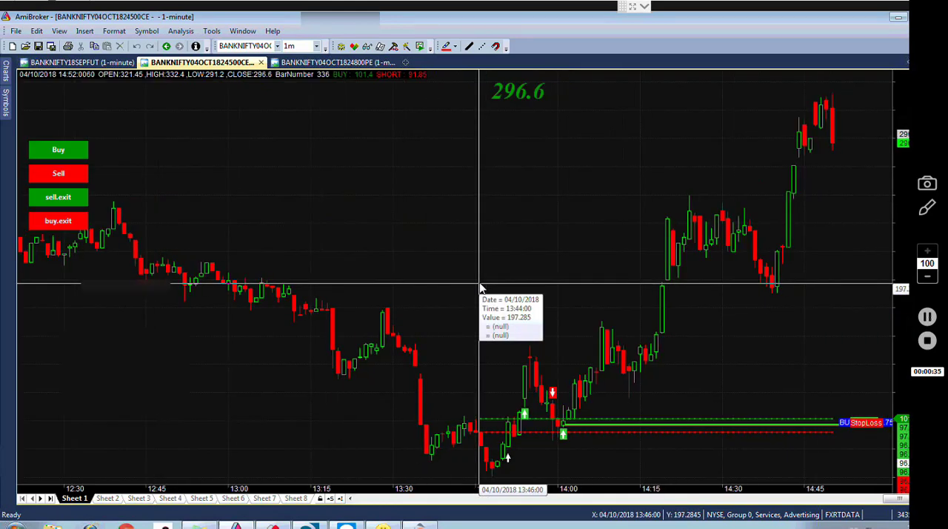
{"action": "mouse_move", "coordinate": [482, 288]}
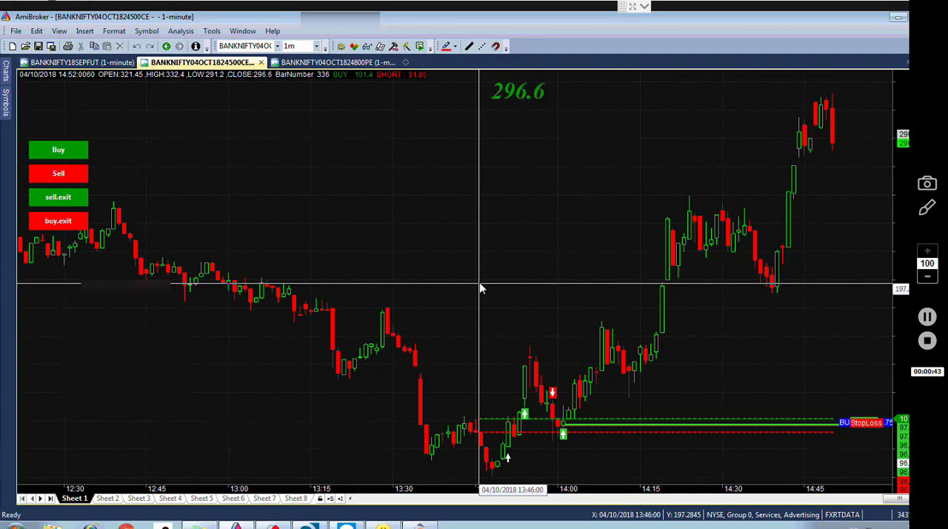
{"action": "mouse_move", "coordinate": [608, 348]}
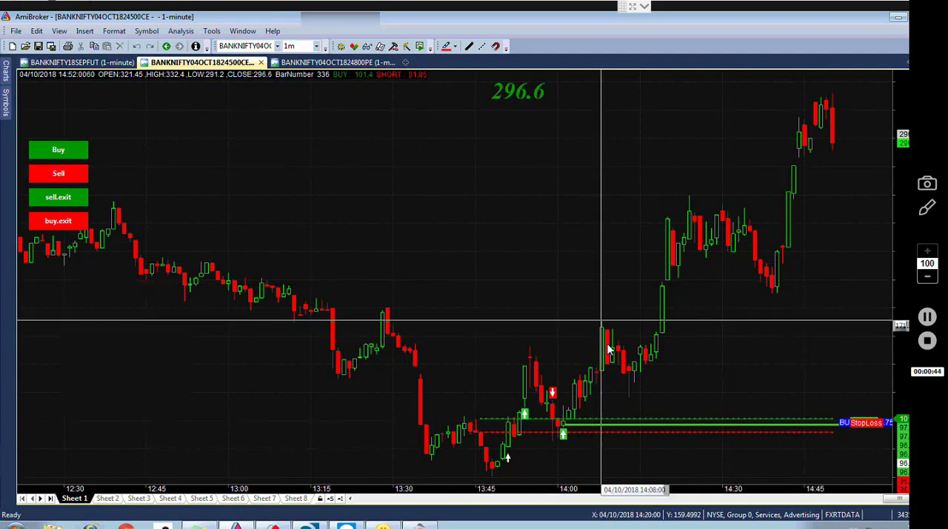
{"action": "mouse_move", "coordinate": [545, 393]}
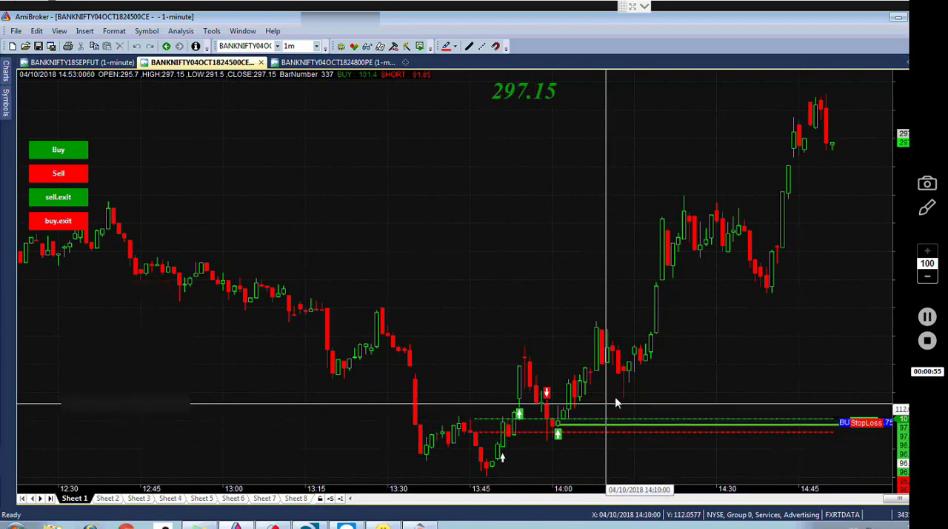
- Flip between the put and call option charts, settling on the put option chart with its sell signal
{"action": "left_click", "coordinate": [329, 62]}
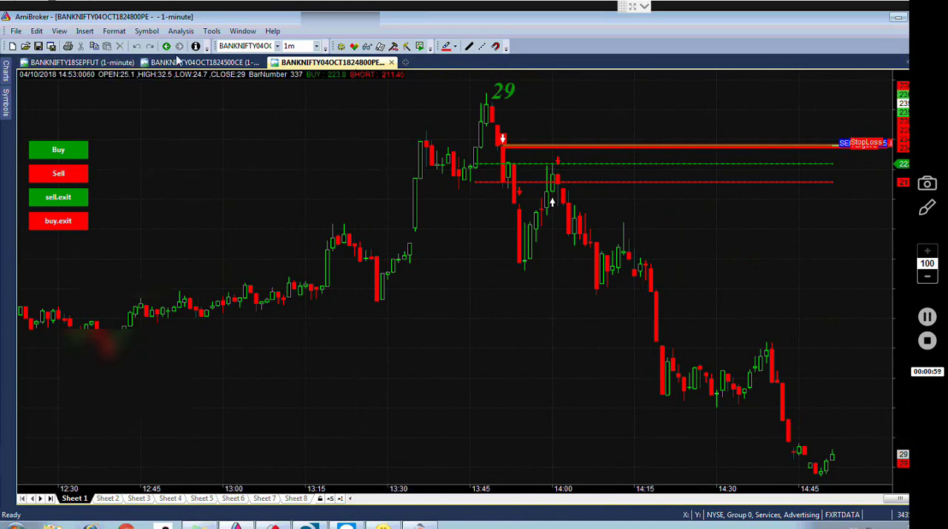
{"action": "left_click", "coordinate": [200, 63]}
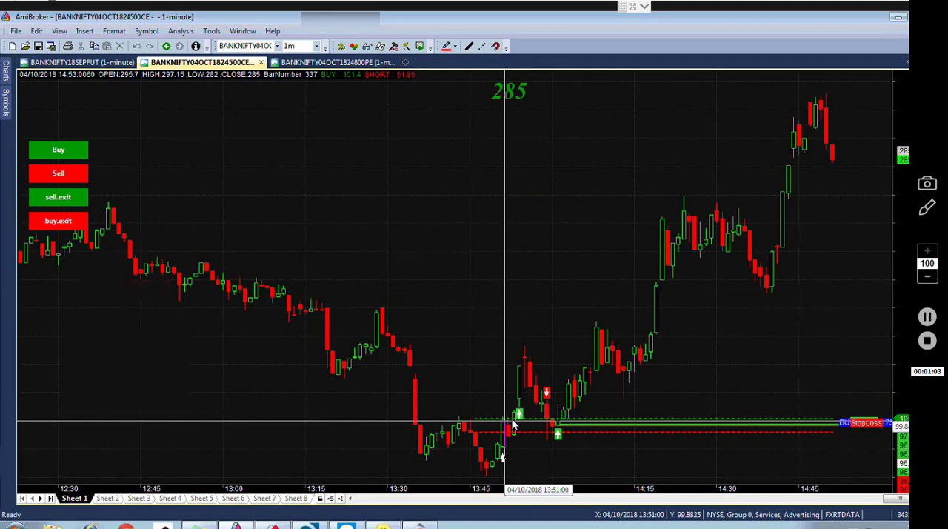
{"action": "mouse_move", "coordinate": [512, 427]}
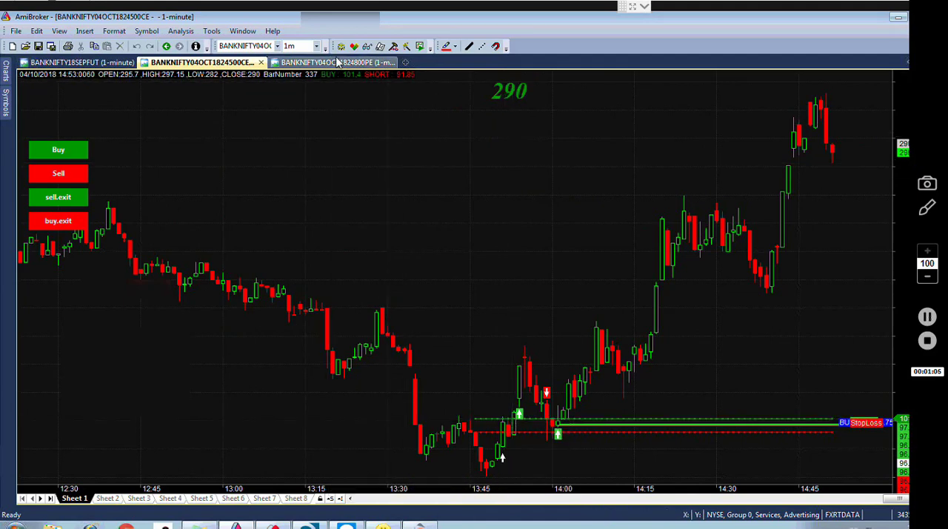
{"action": "left_click", "coordinate": [329, 62]}
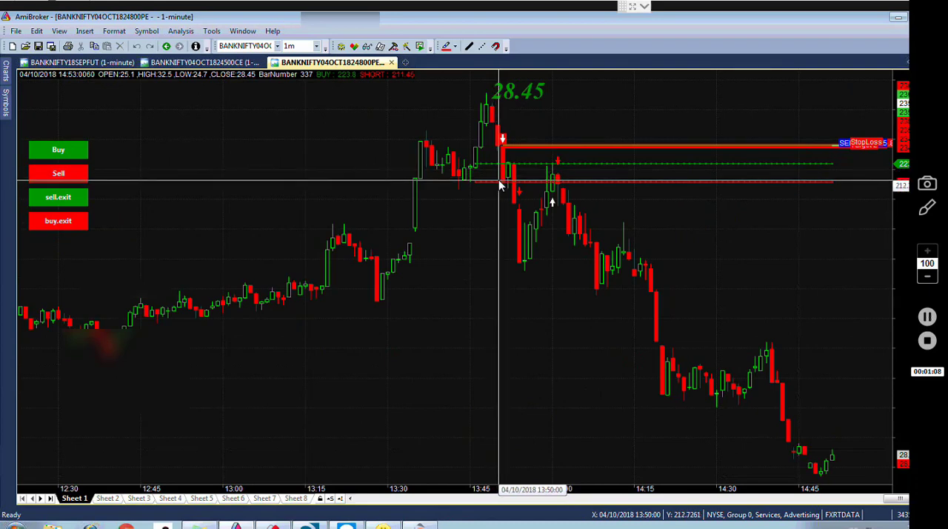
{"action": "mouse_move", "coordinate": [528, 191]}
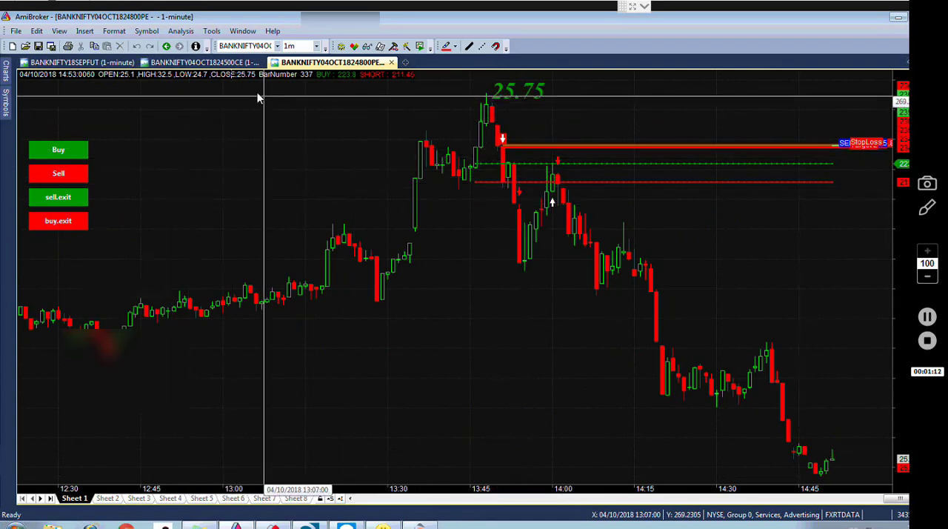
- Glance at the call and put charts, then return to the BANKNIFTY18SEPFUT idle-mode futures chart
{"action": "left_click", "coordinate": [200, 62]}
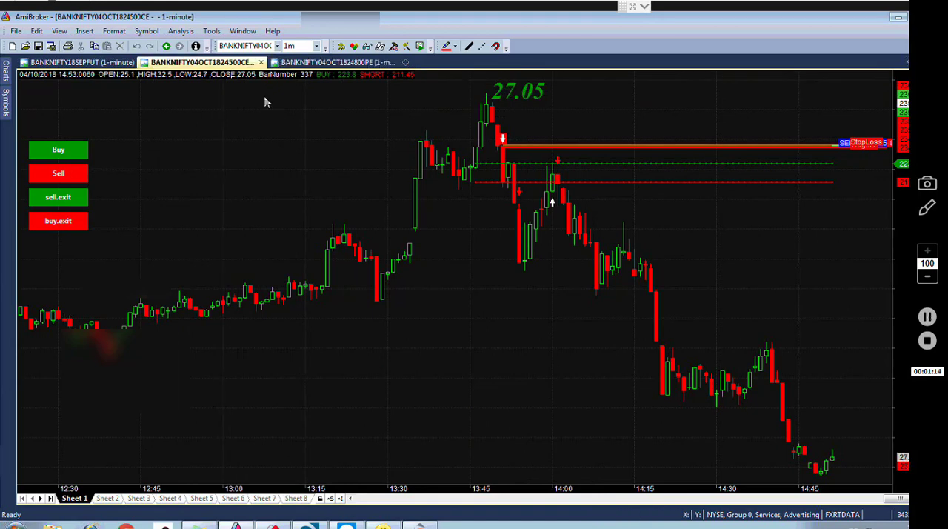
{"action": "left_click", "coordinate": [329, 62]}
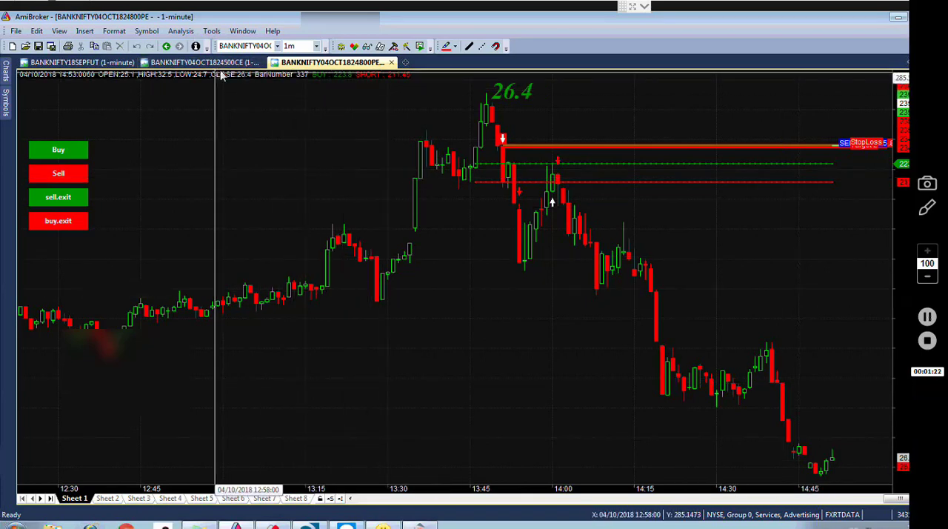
{"action": "left_click", "coordinate": [77, 62]}
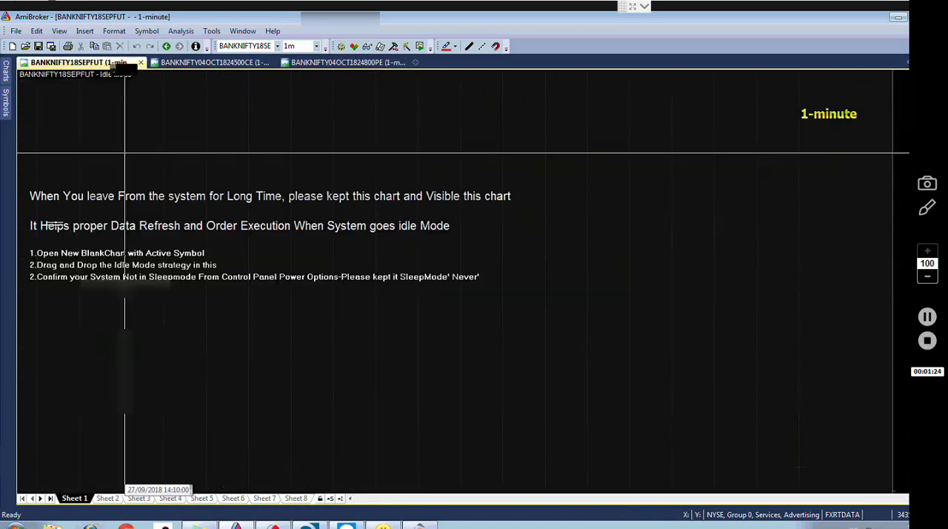